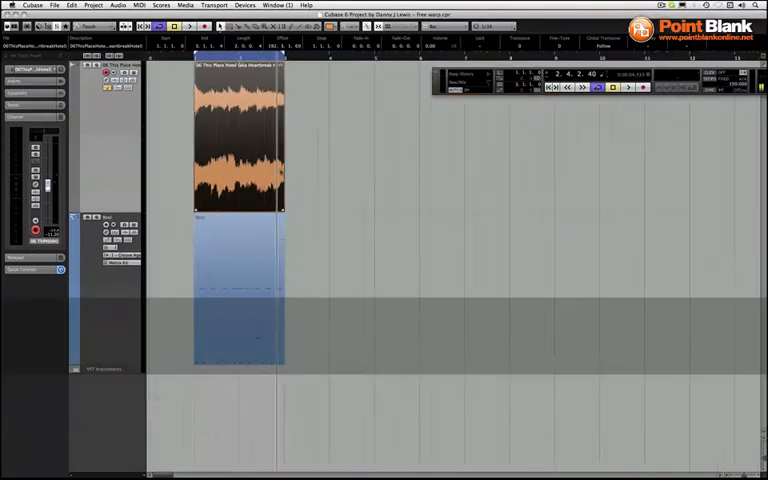
# Duplicate the song audio event with Cmd+D so a copy follows the original.
pyautogui.press('cmd+d')
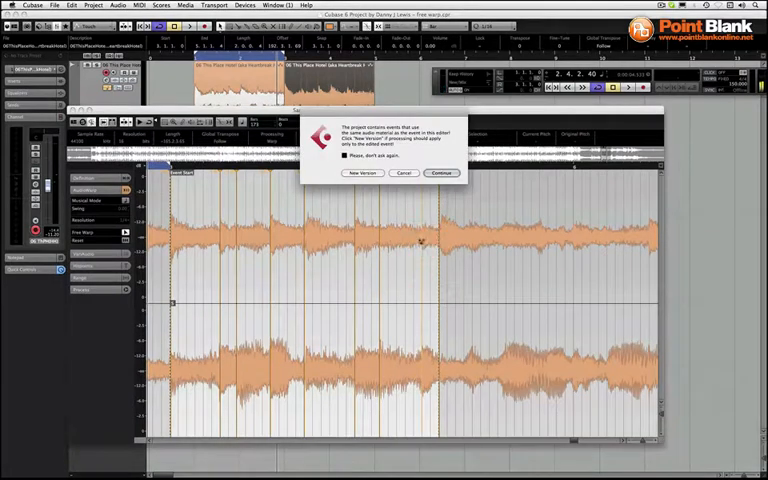
pyautogui.moveTo(362, 173)
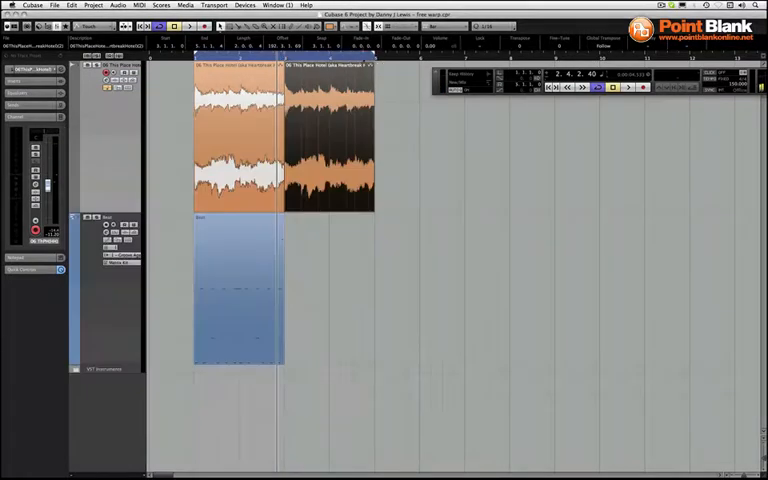
pyautogui.press('cmd+d')
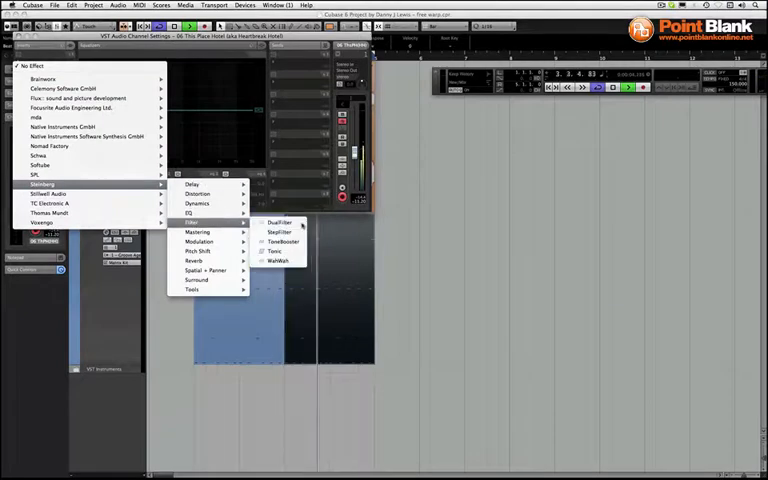
# Insert the Steinberg DualFilter effect on the song channel.
pyautogui.click(279, 222)
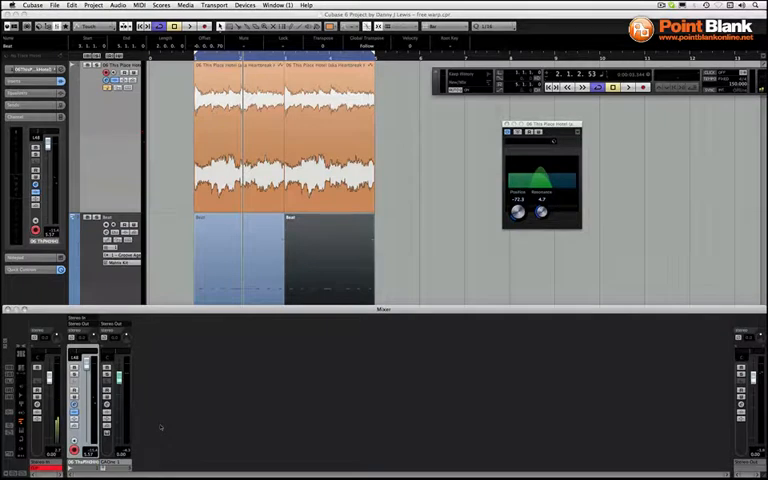
# Switch the song channel to a different panner type and show the élastique algorithm variants.
pyautogui.click(75, 340)
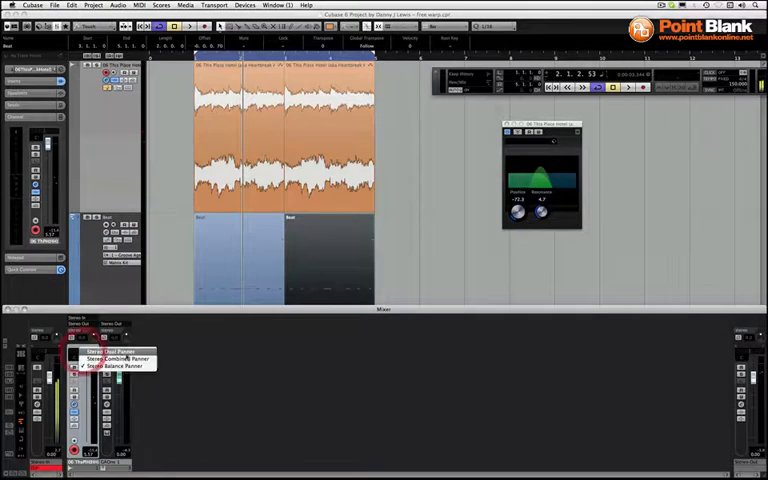
pyautogui.click(105, 353)
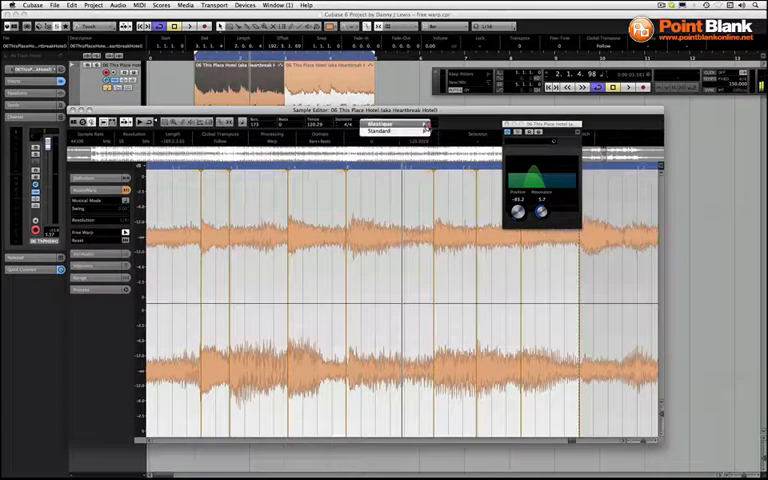
pyautogui.click(390, 131)
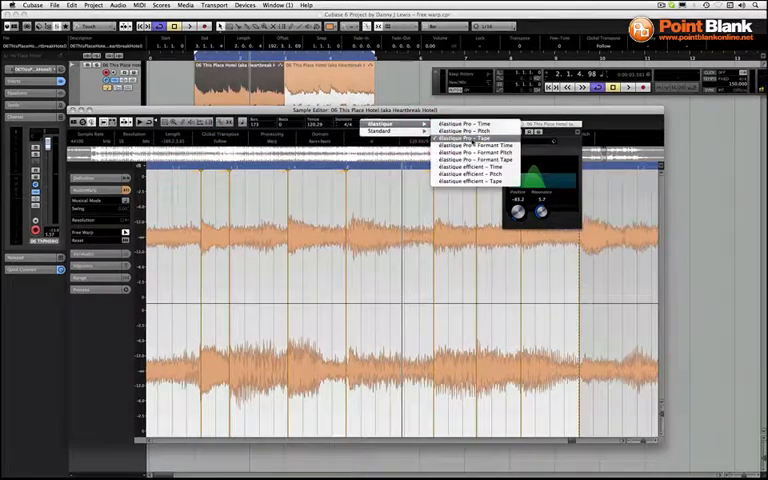